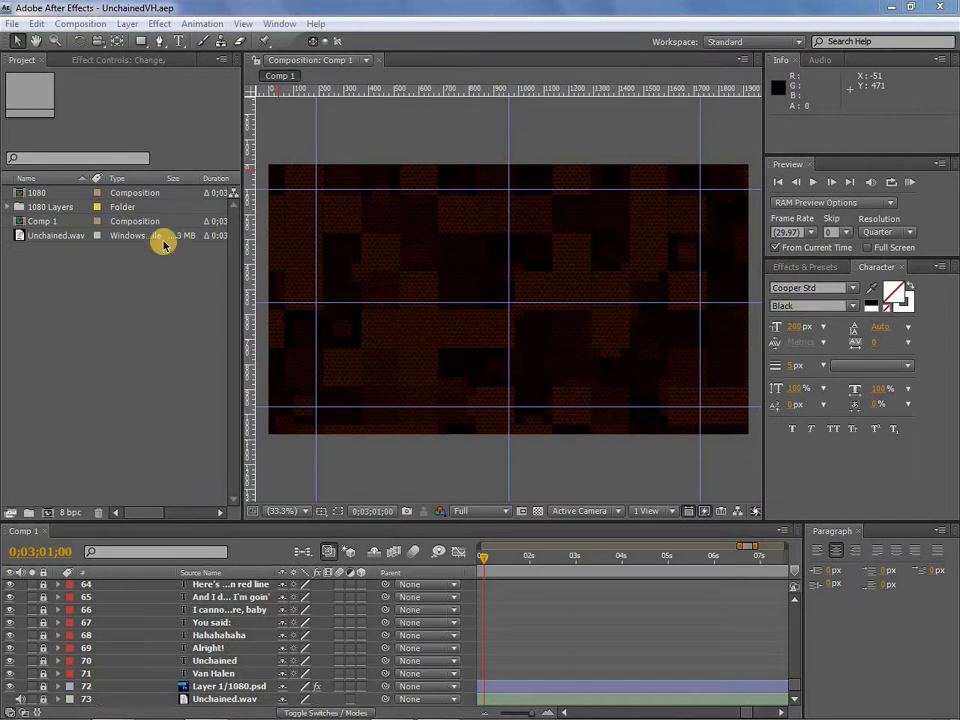
mouse_move(195, 305)
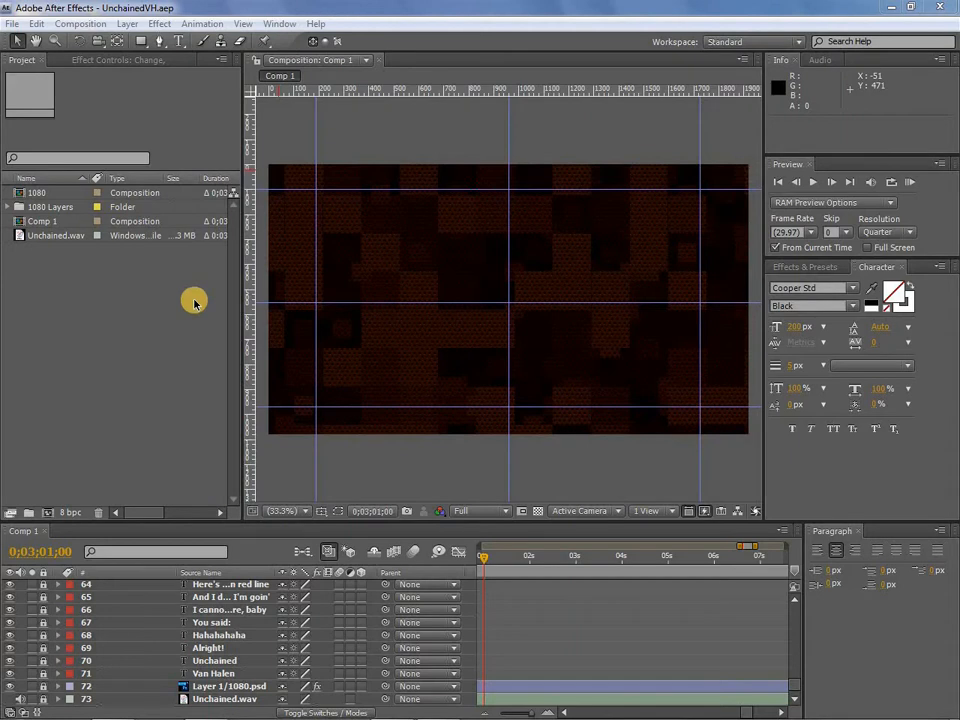
mouse_move(197, 289)
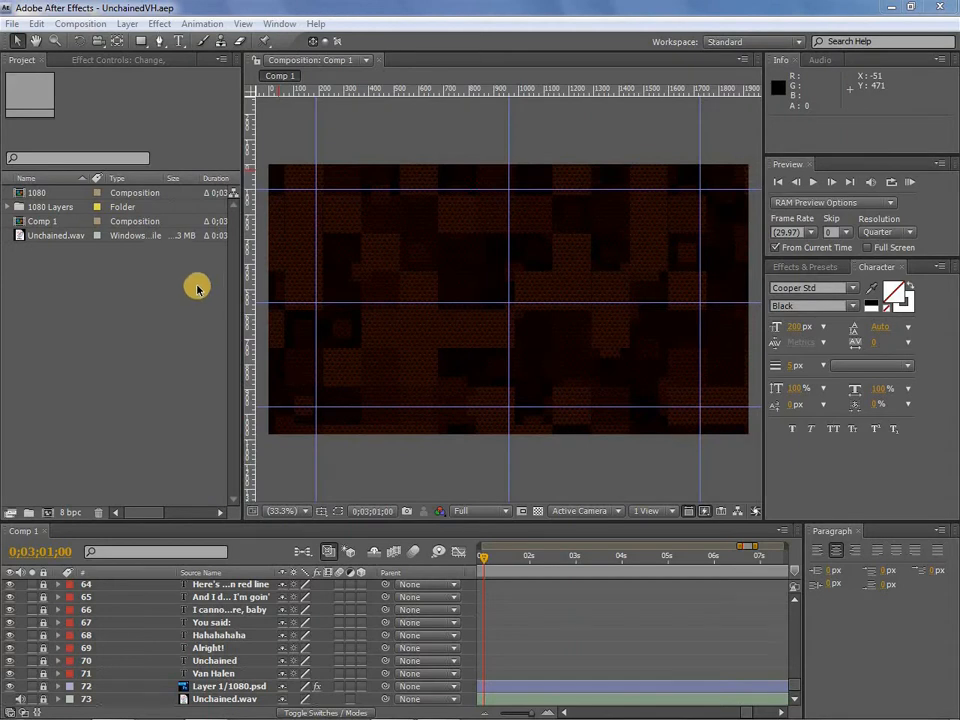
mouse_move(189, 260)
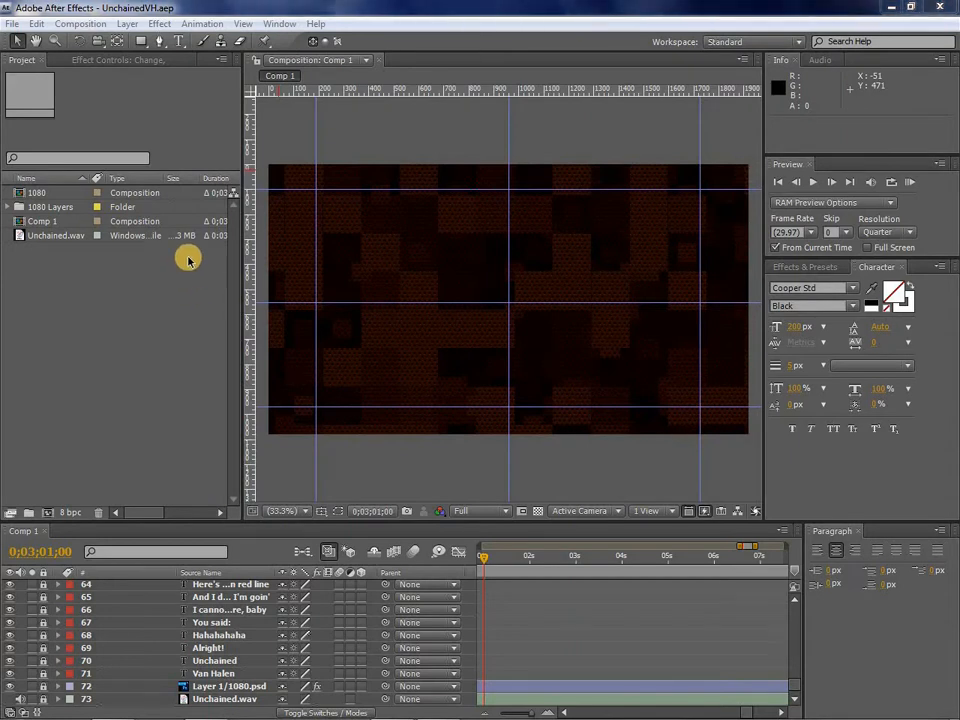
Step: Expand the Time Navigator to the full comp duration and scroll the layer list to the top
click(81, 23)
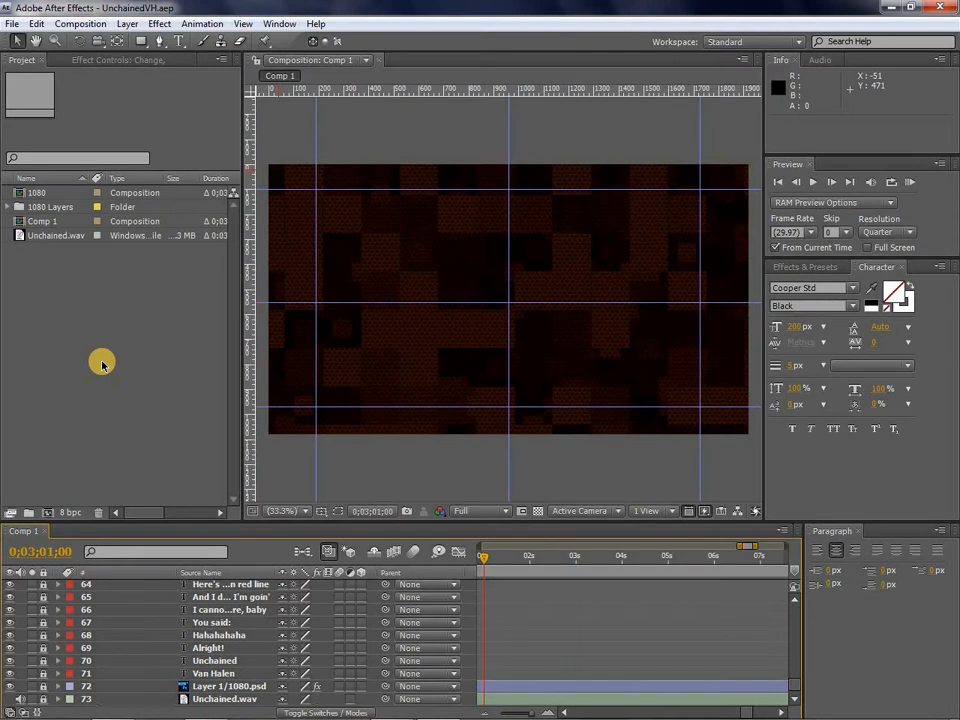
mouse_move(38, 352)
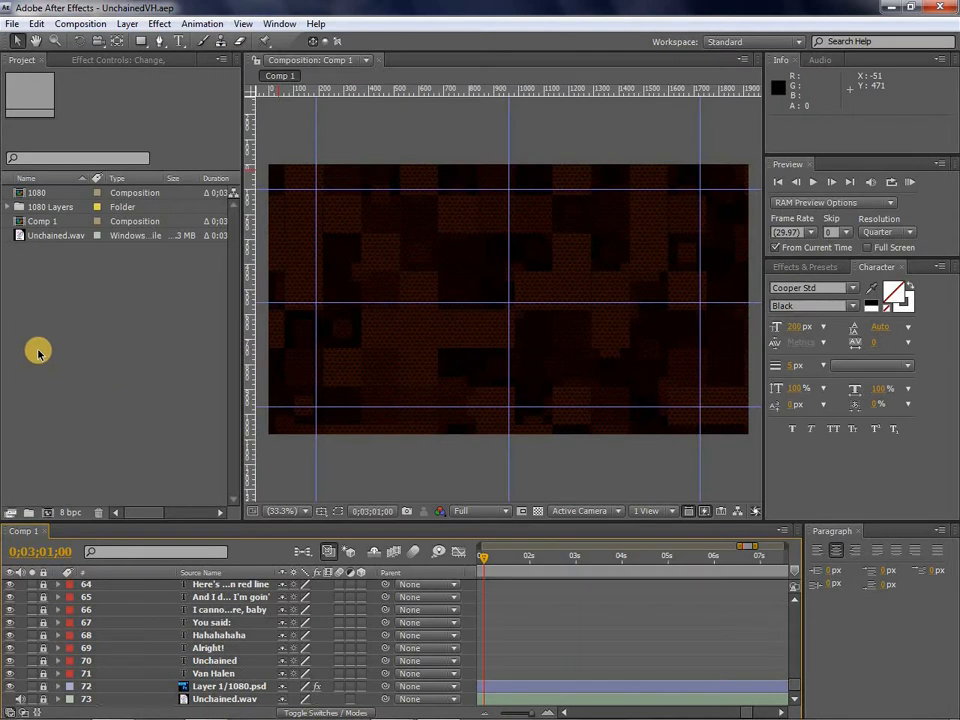
mouse_move(93, 23)
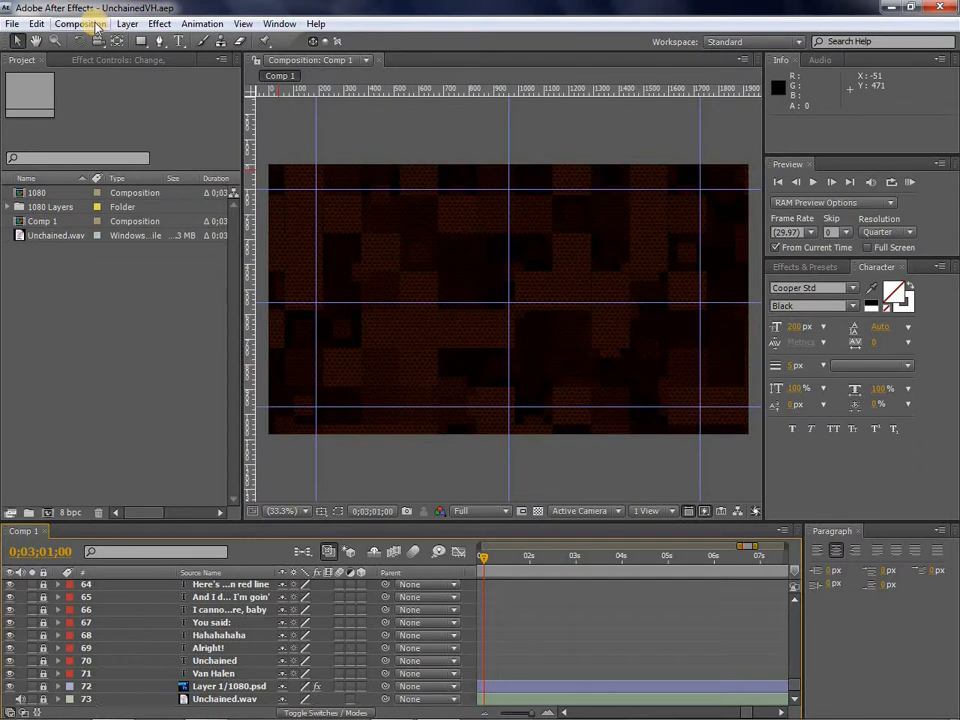
mouse_move(510, 525)
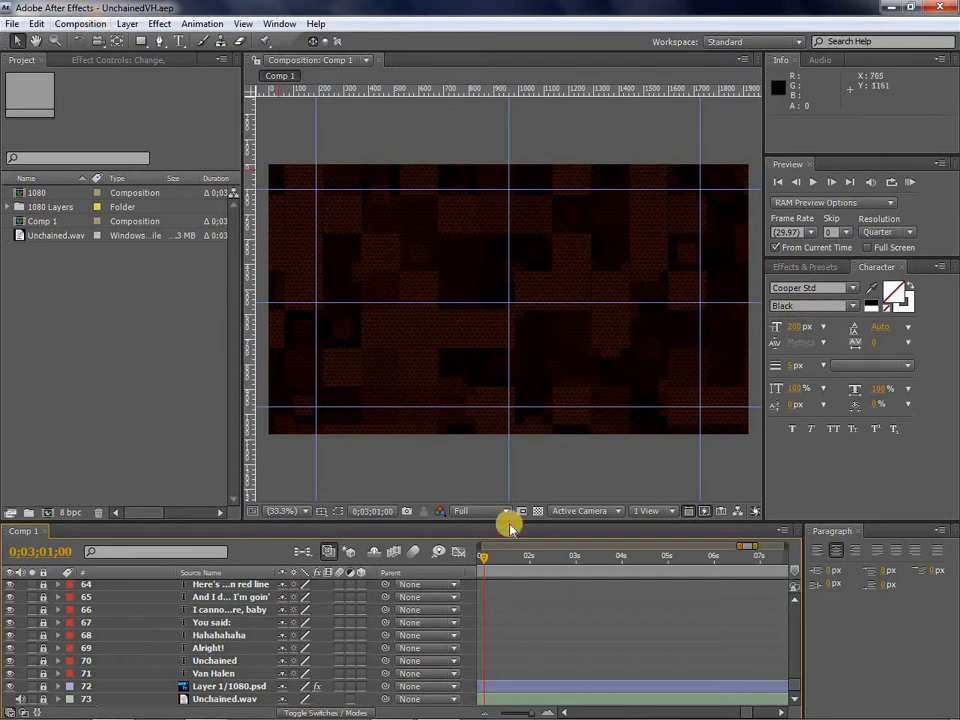
drag(510, 557, 529, 557)
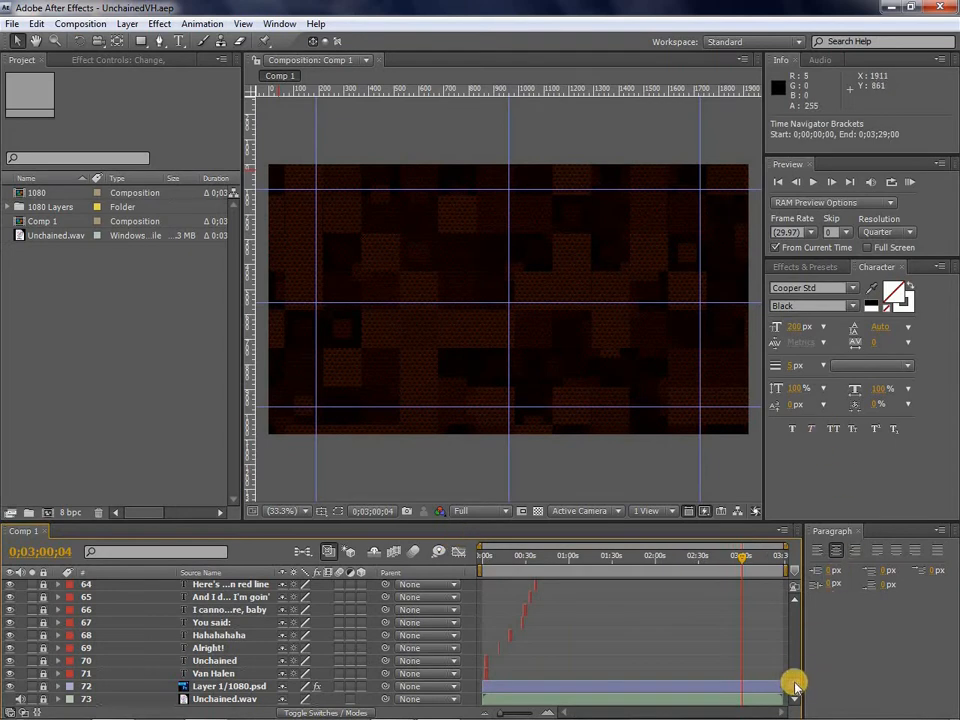
scroll(up, 3)
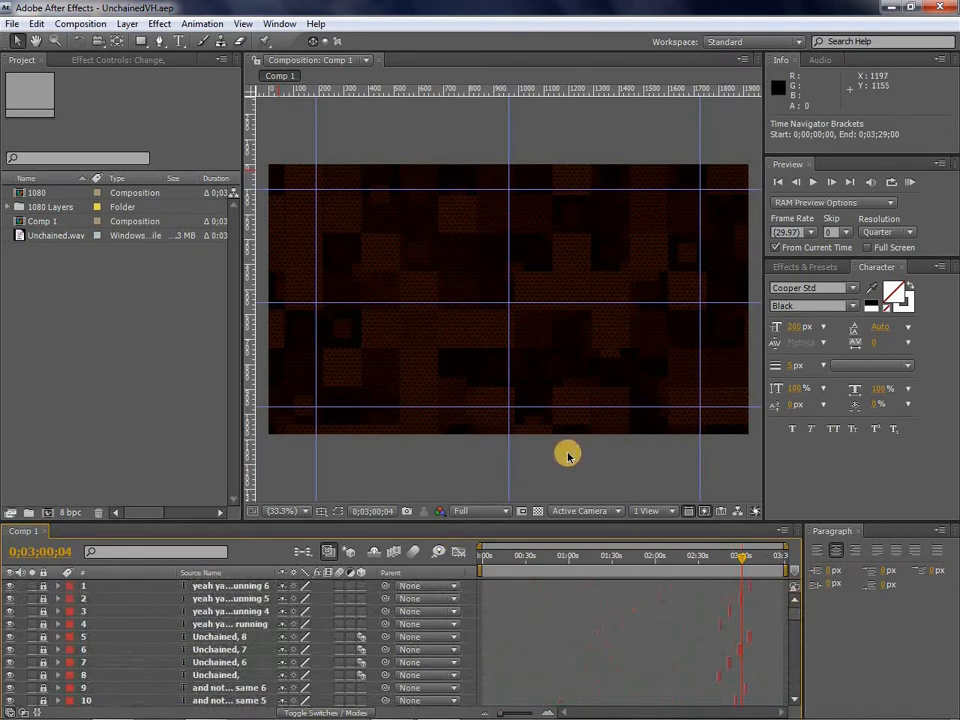
mouse_move(80, 38)
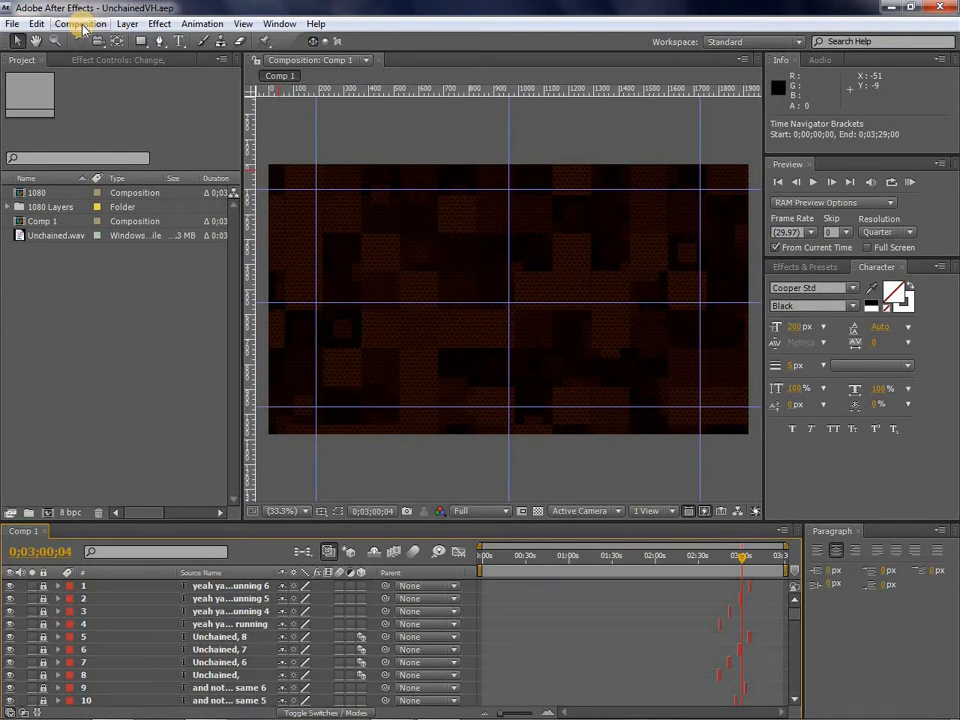
Step: Add Comp 1 to the Render Queue via Composition > Add to Render Queue
click(80, 23)
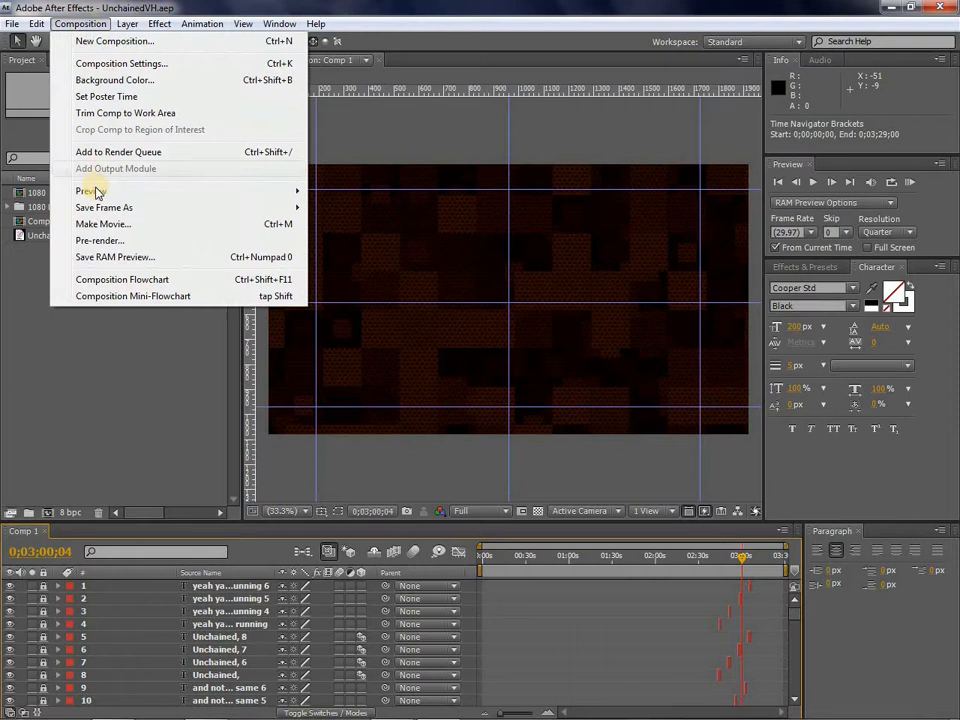
click(118, 151)
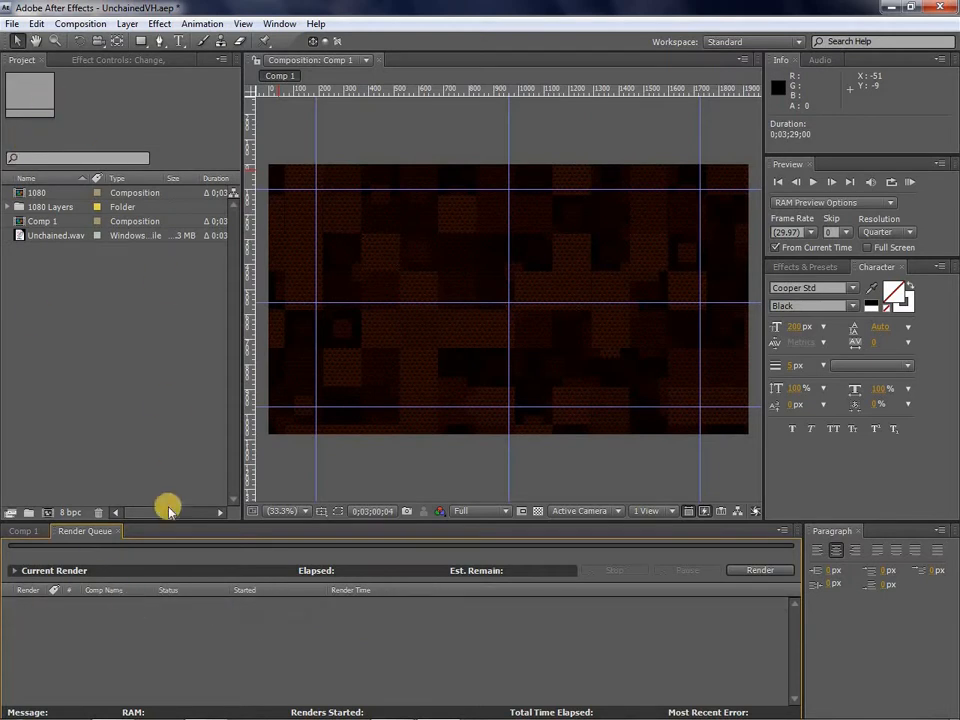
click(20, 531)
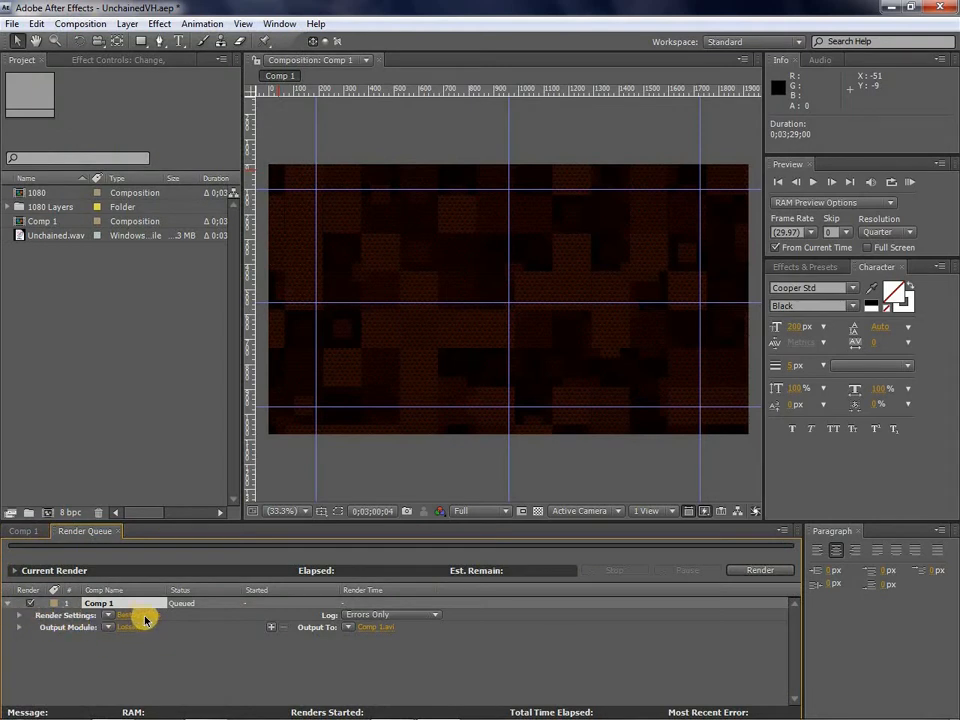
Step: Enable the OpenGL renderer in Comp 1's Render Settings and apply them
click(128, 615)
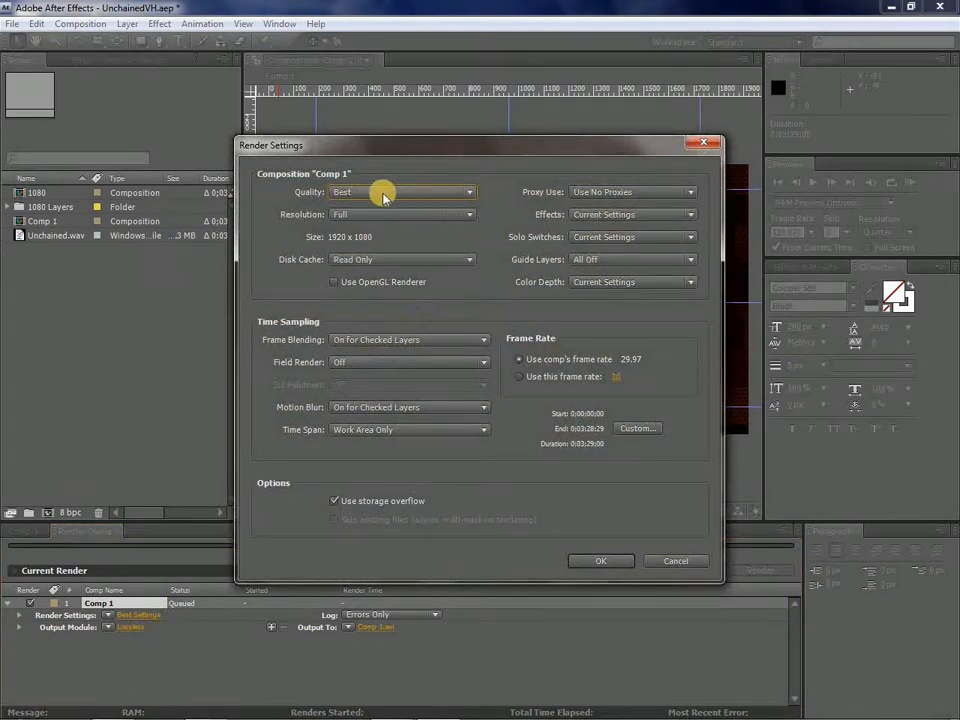
mouse_move(467, 220)
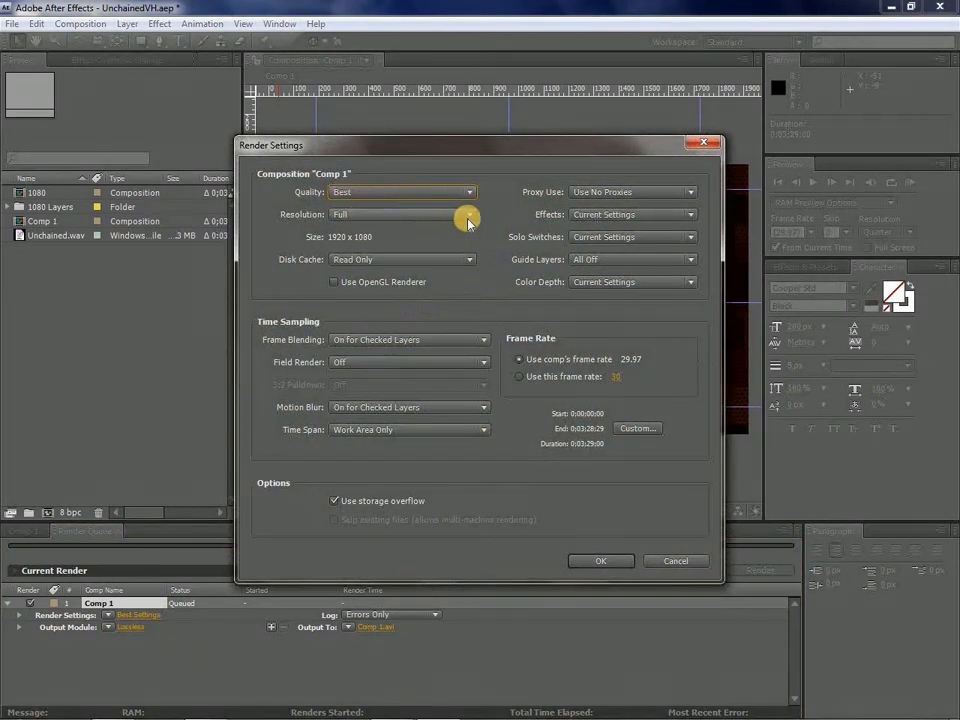
mouse_move(363, 243)
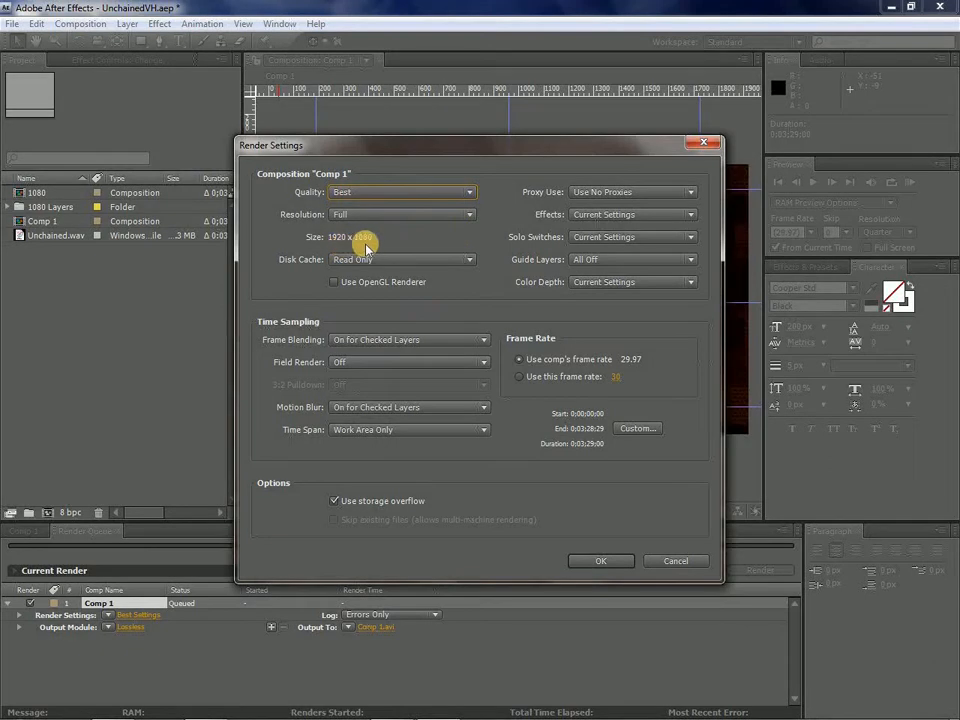
mouse_move(378, 243)
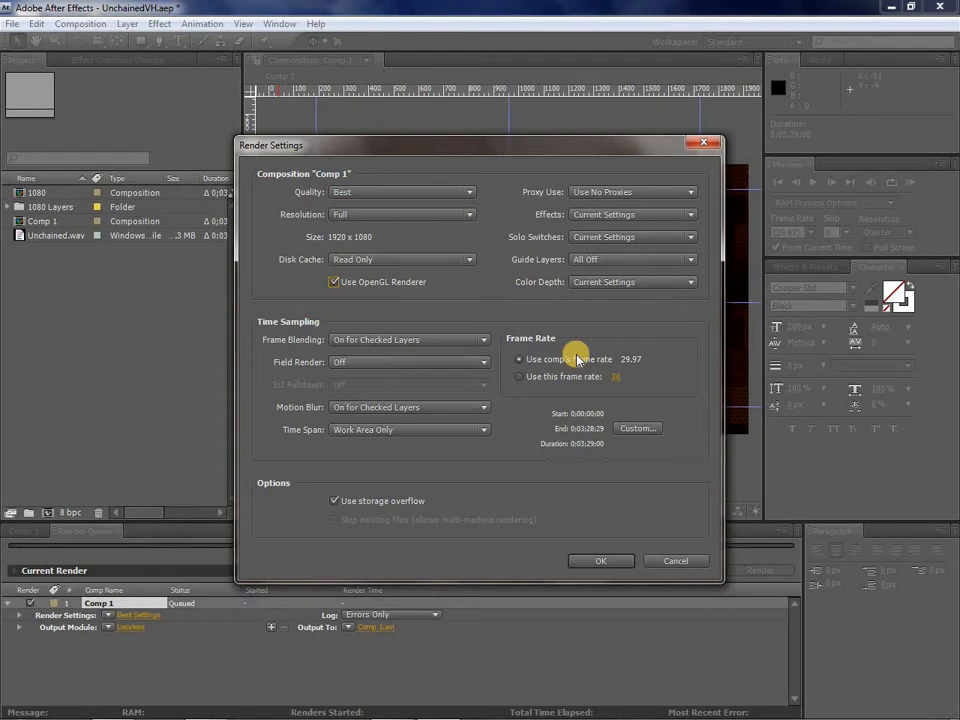
mouse_move(556, 390)
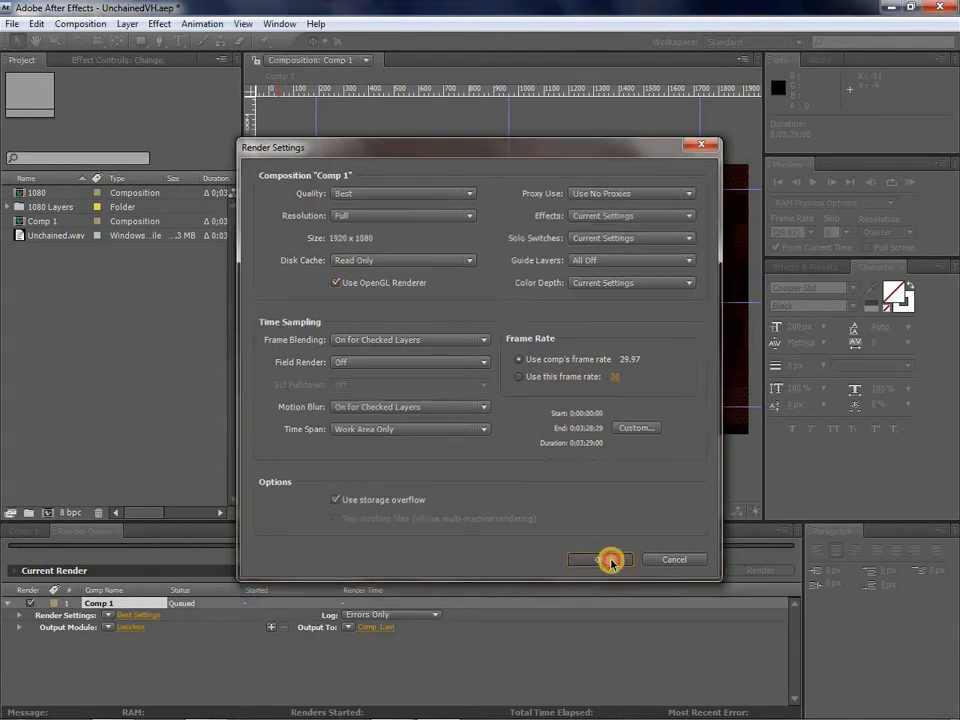
click(598, 559)
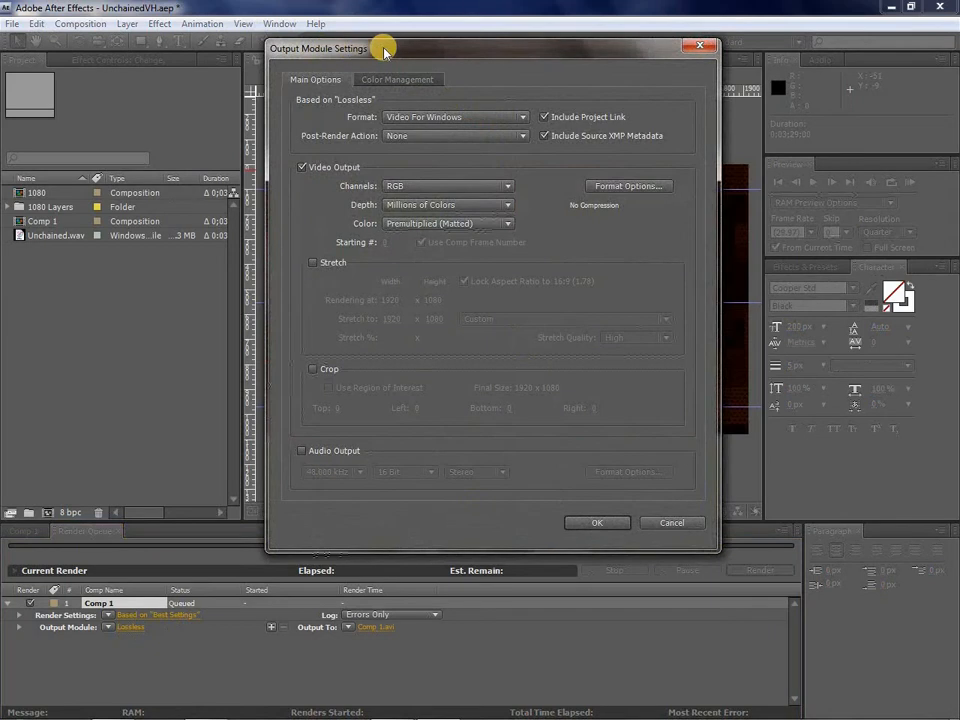
mouse_move(370, 54)
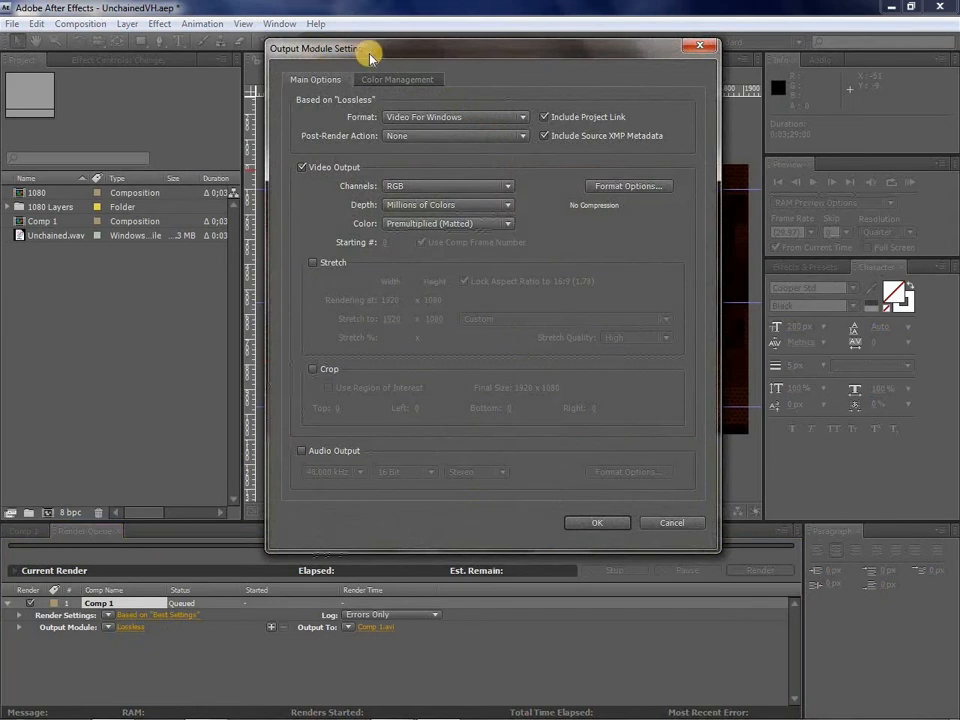
mouse_move(348, 128)
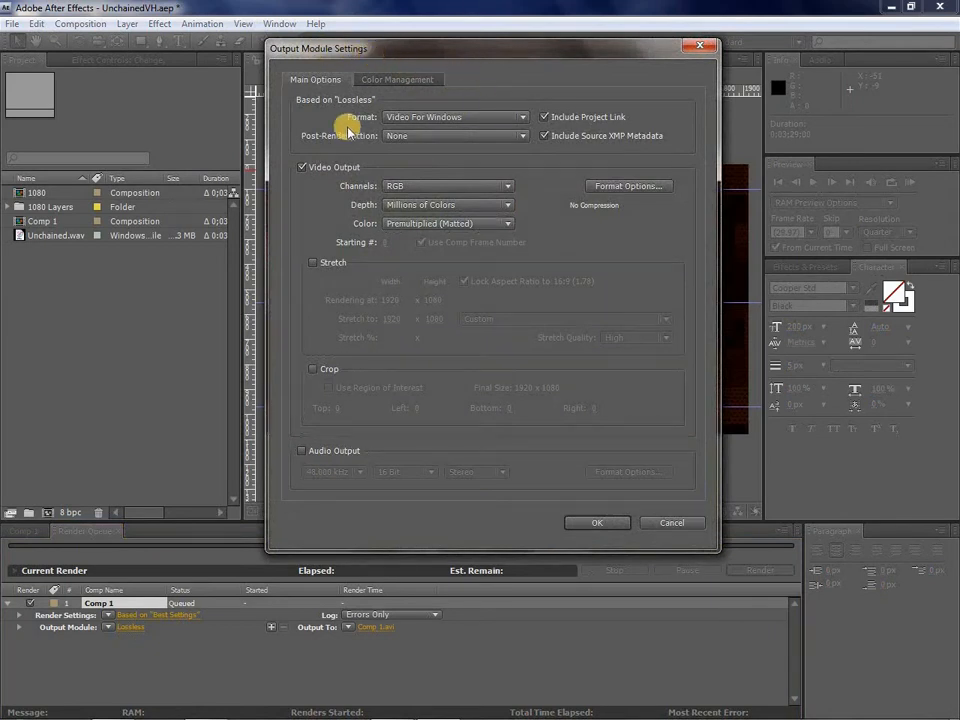
mouse_move(300, 452)
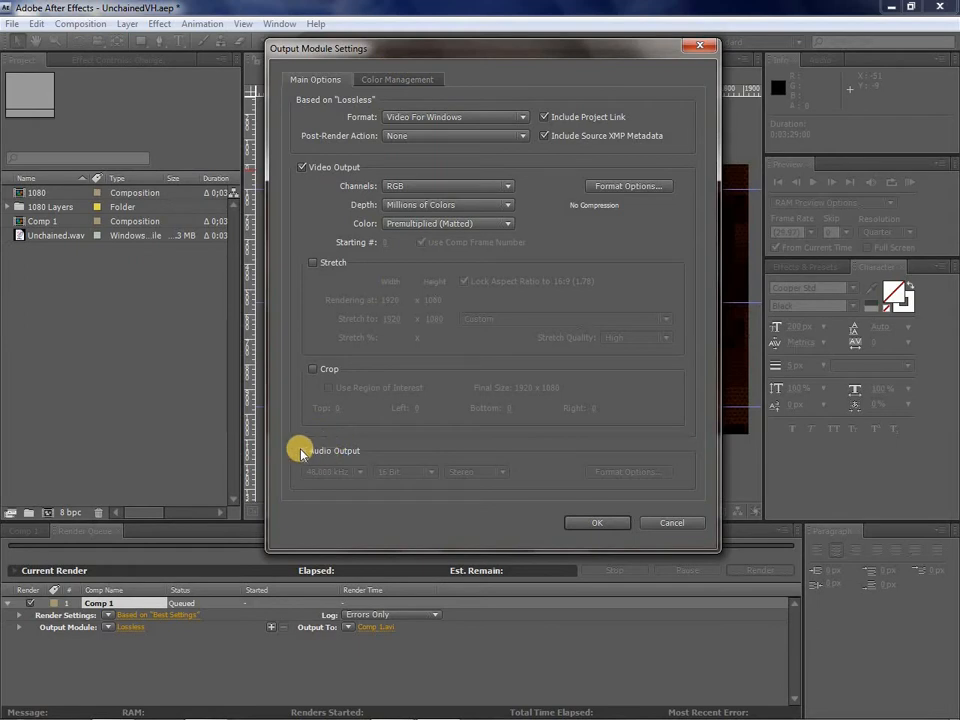
Step: Enable Audio Output in Comp 1's Lossless output module
click(302, 451)
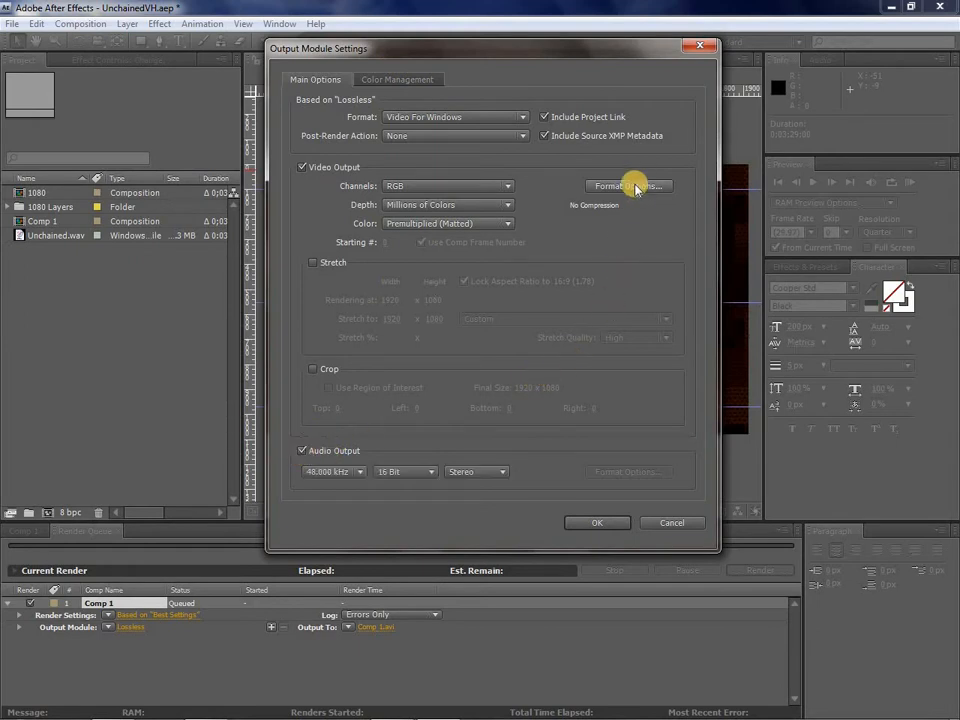
mouse_move(588, 125)
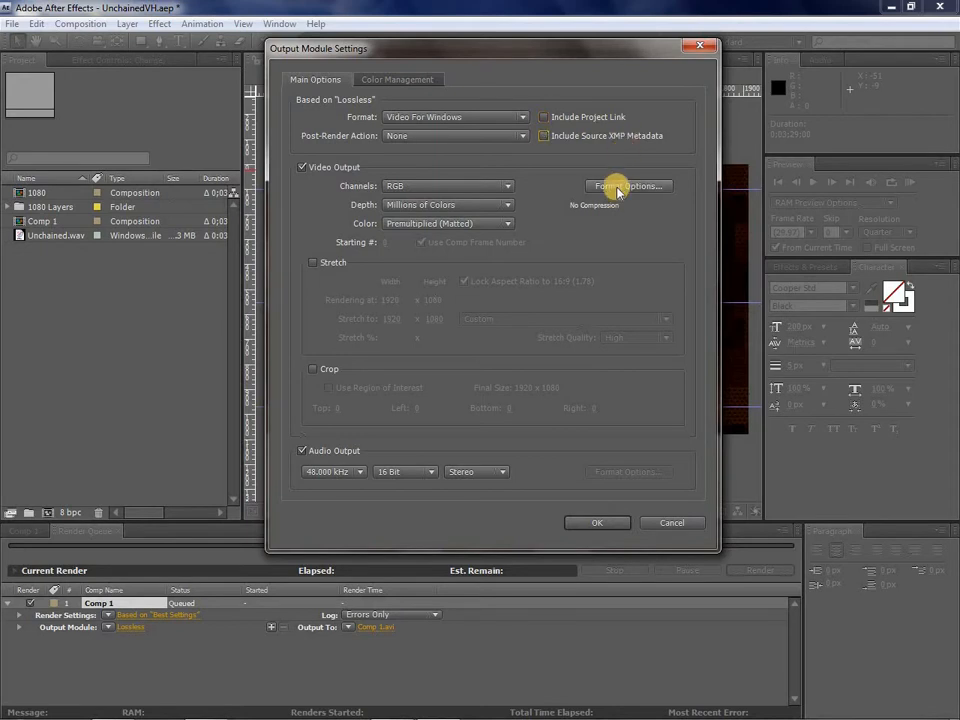
Step: Set the AVI compressor to Microsoft MPEG-4 Video Codec V3 and apply the output module settings
click(627, 186)
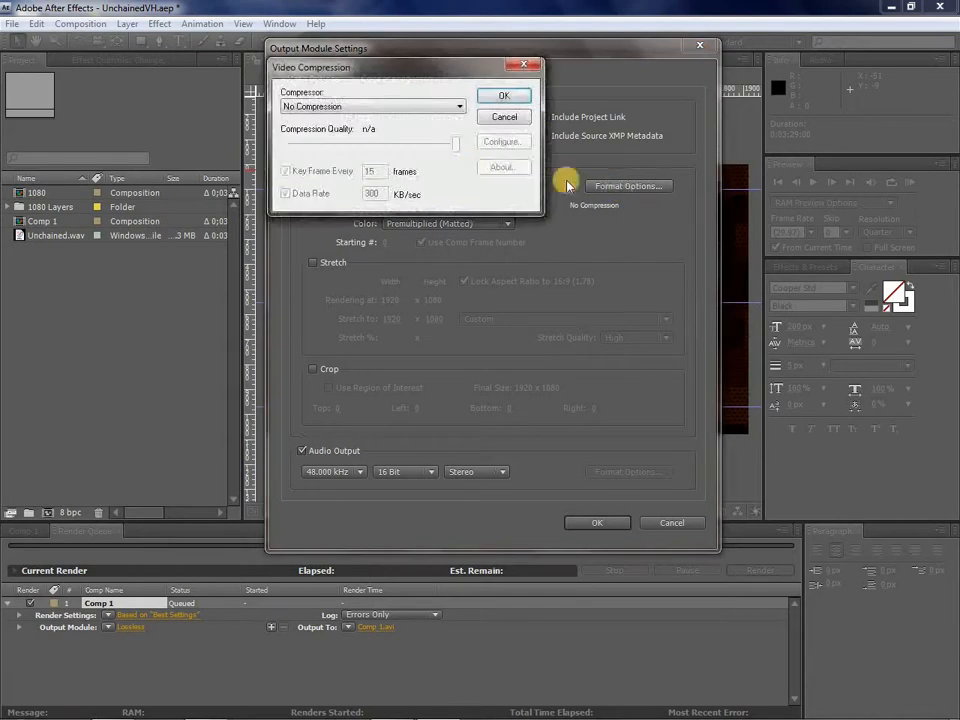
click(458, 106)
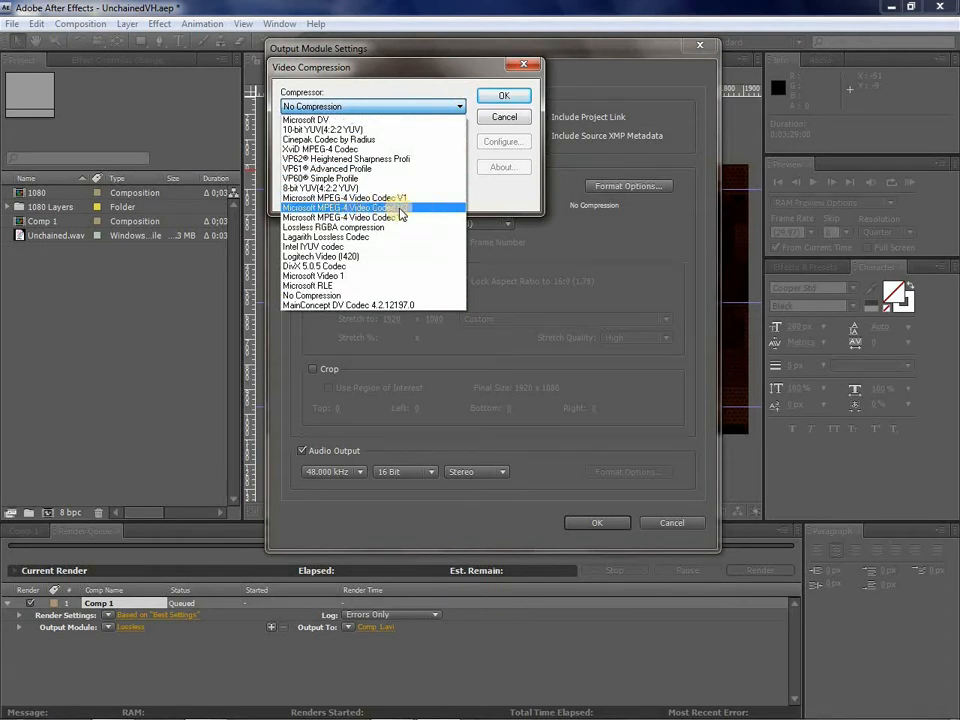
click(345, 217)
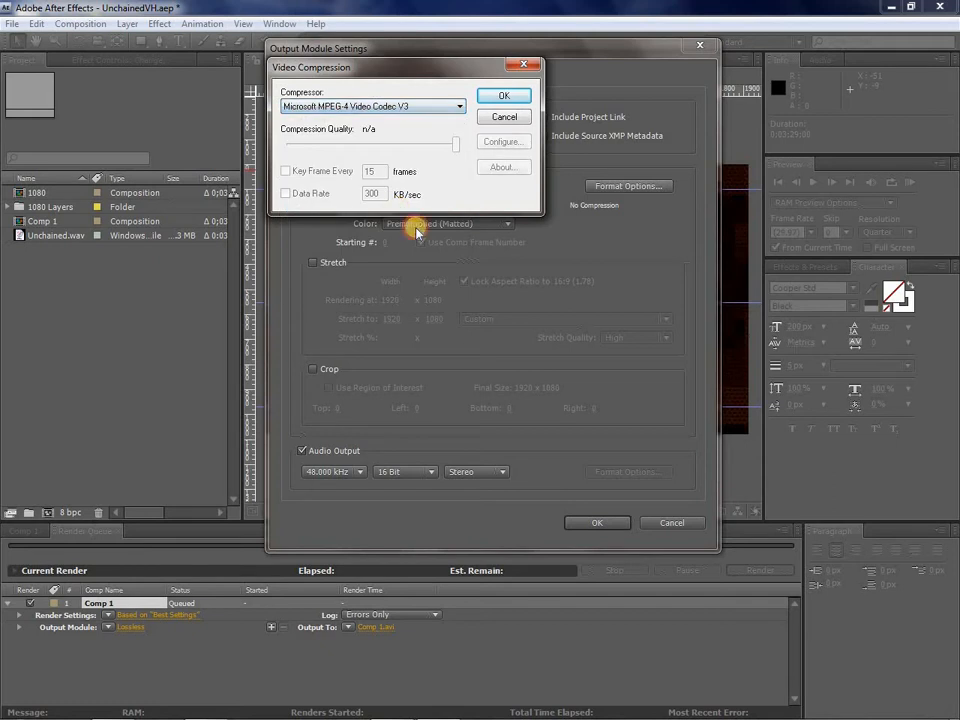
click(504, 95)
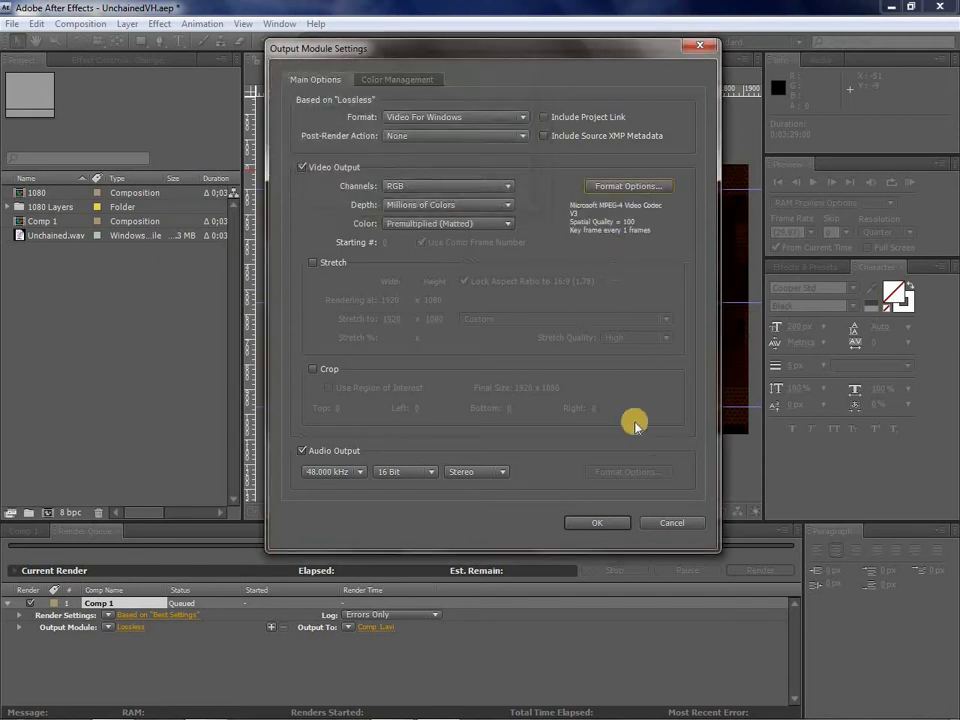
click(597, 522)
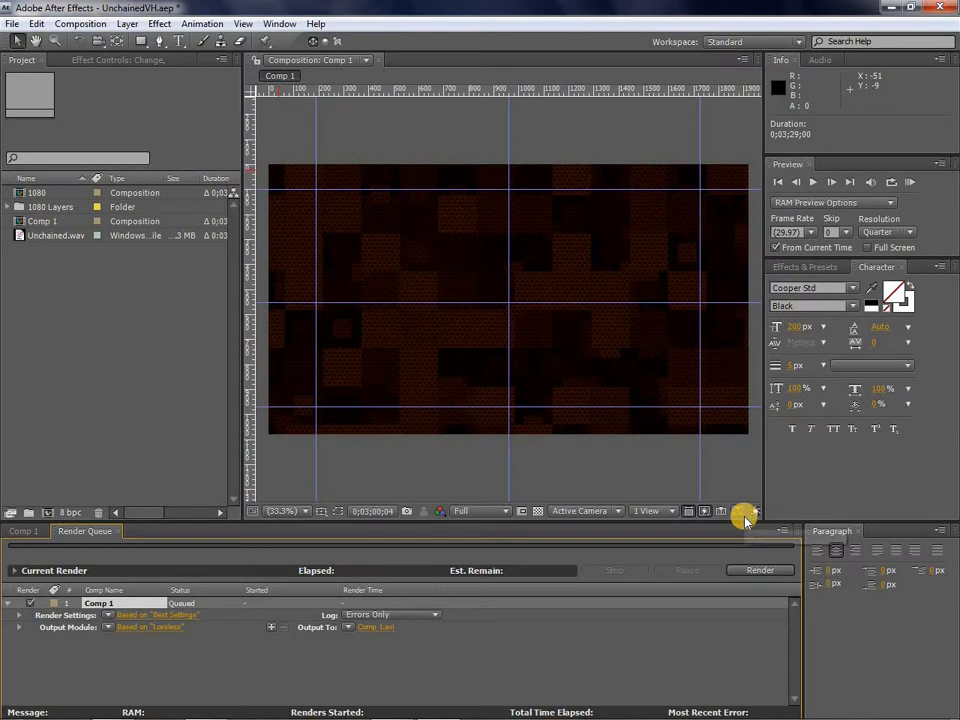
mouse_move(744, 513)
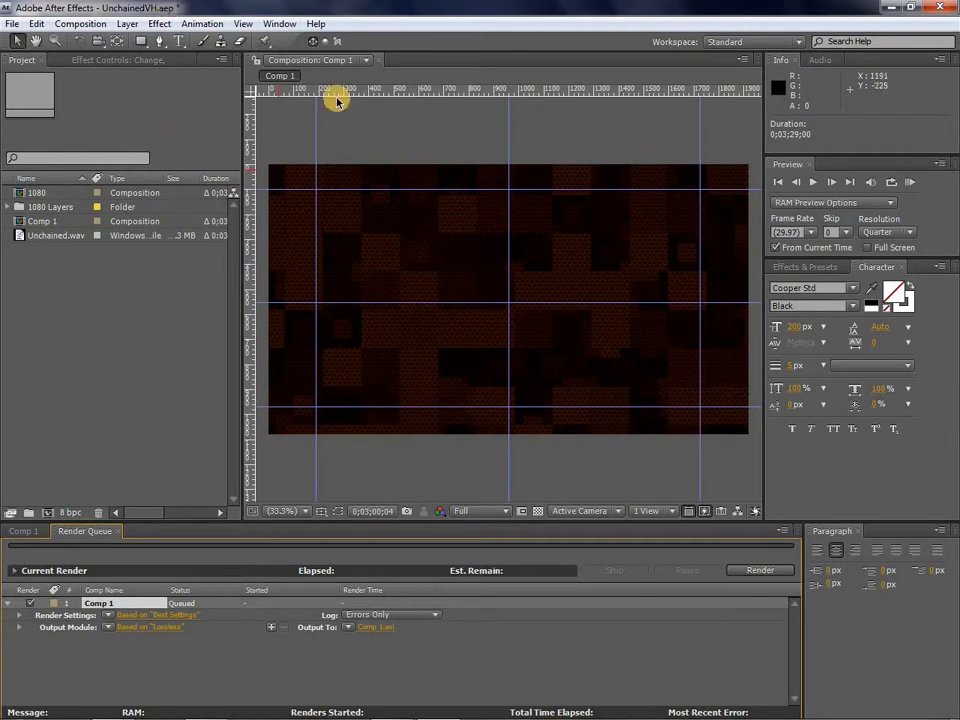
mouse_move(307, 299)
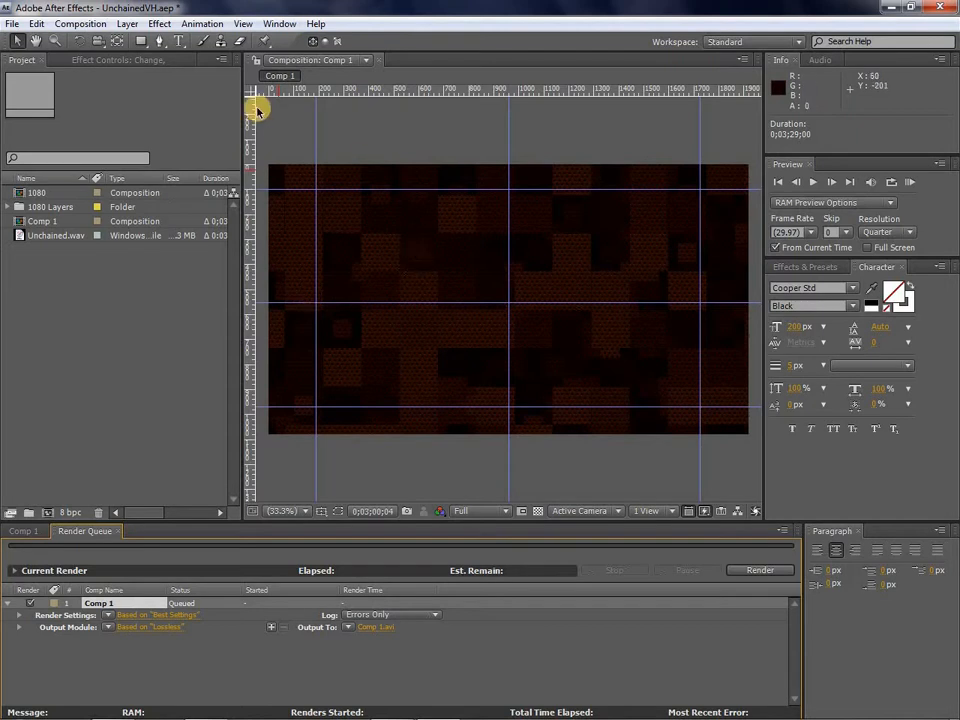
mouse_move(335, 85)
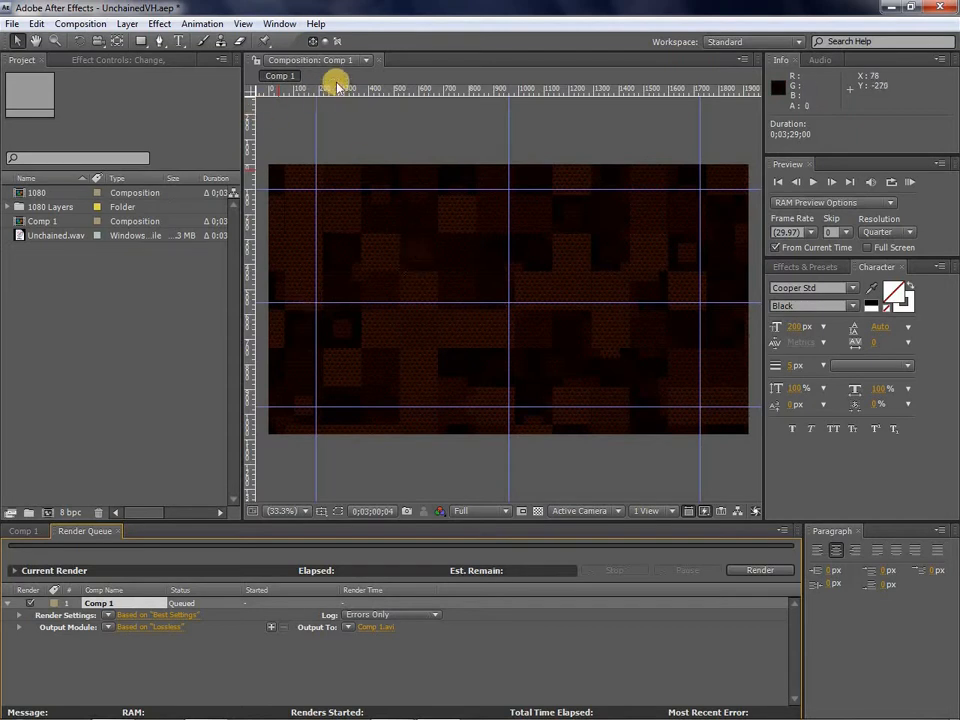